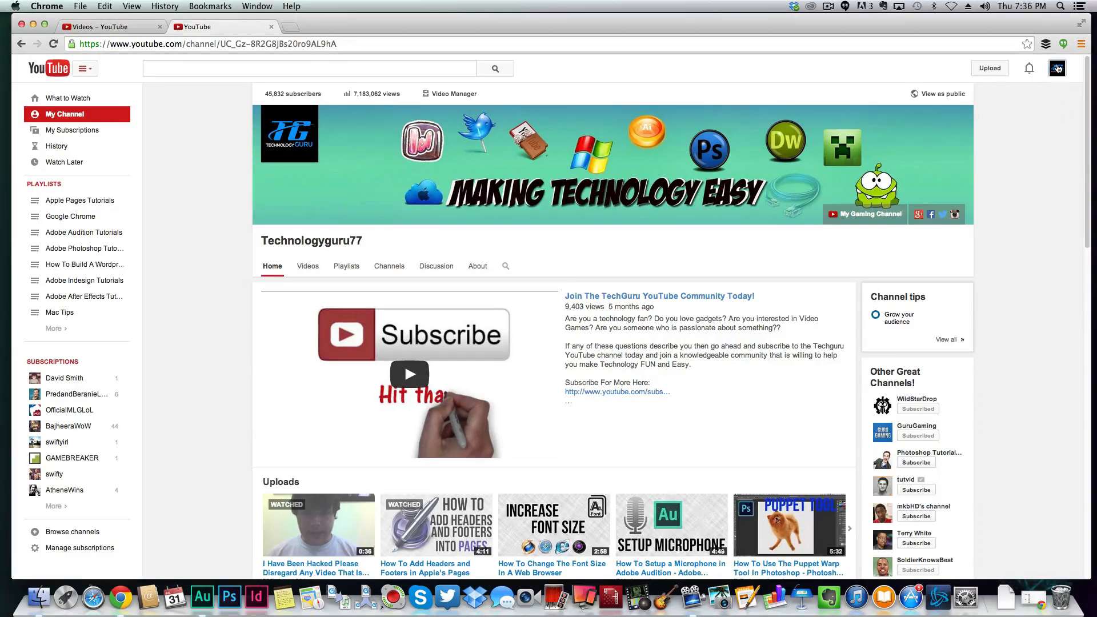
click(1056, 68)
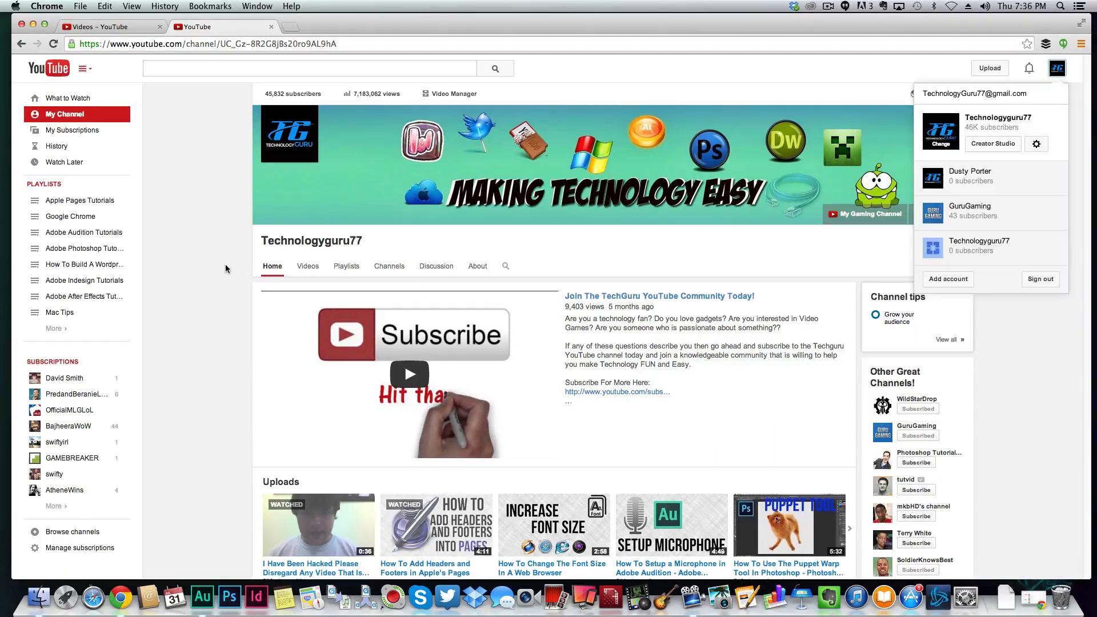
click(1057, 68)
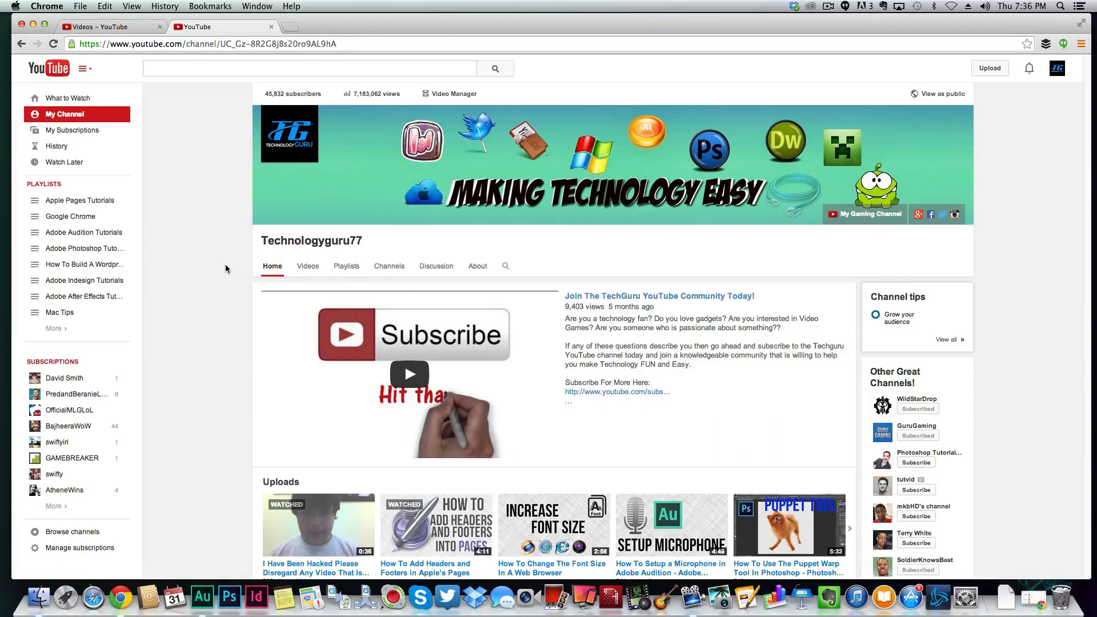